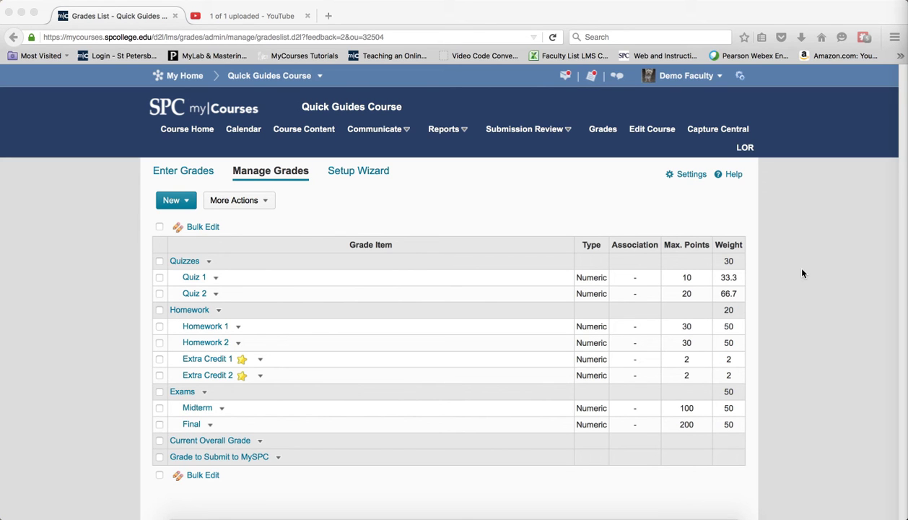
mouse_move(807, 281)
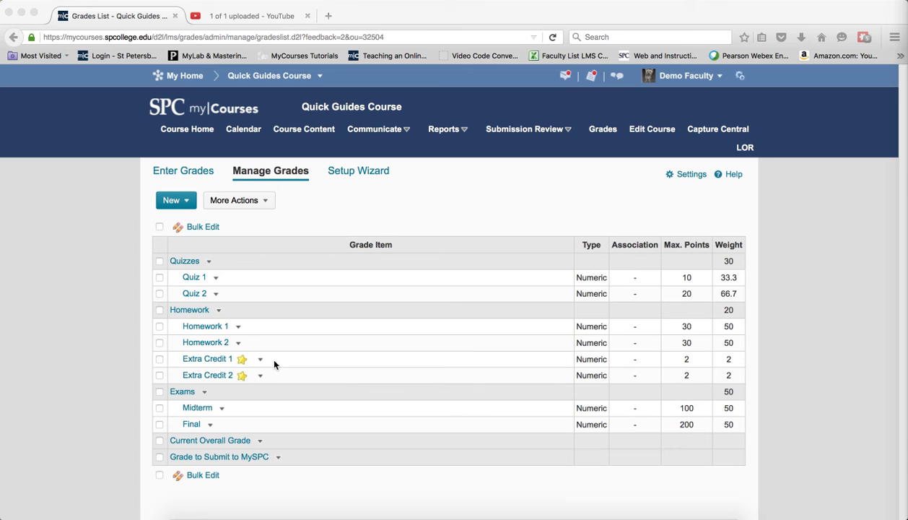
mouse_move(174, 318)
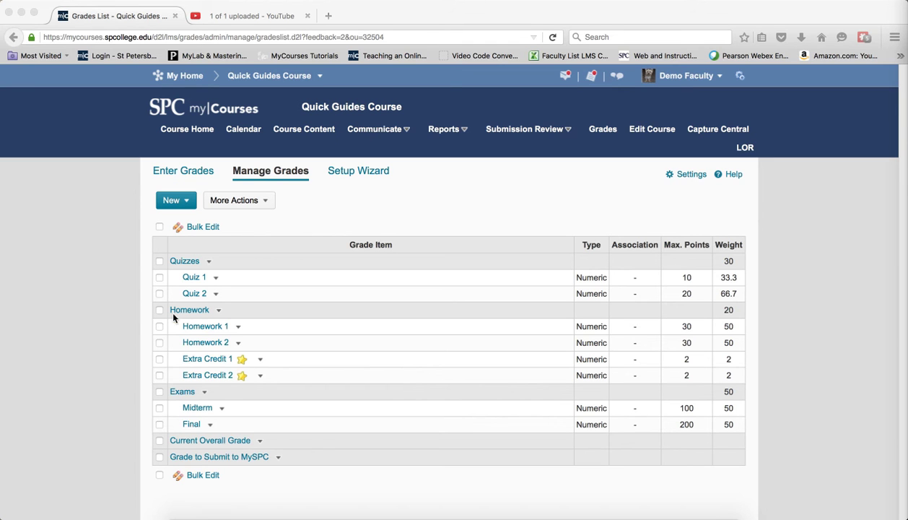
Step: Select Homework, Extra Credit 2, Current Overall Grade and Grade to Submit to MySPC for bulk editing
click(159, 309)
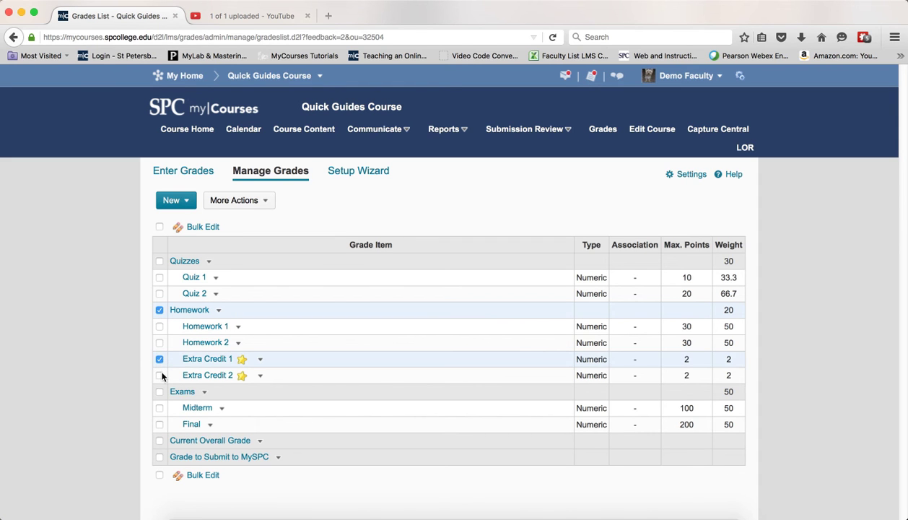
click(159, 376)
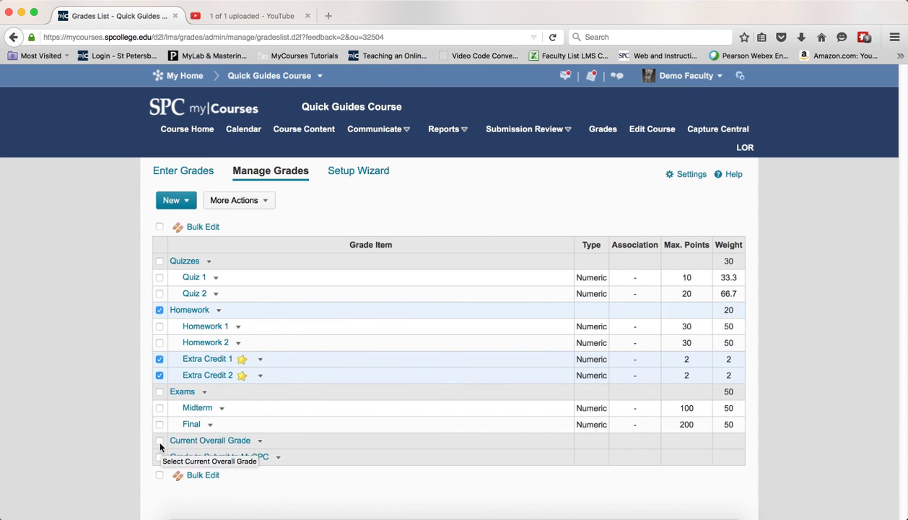
click(159, 441)
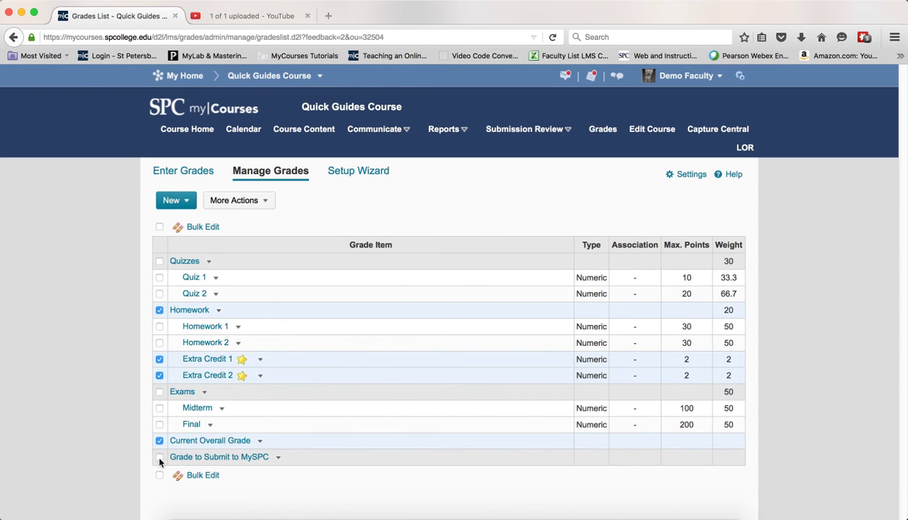
click(158, 456)
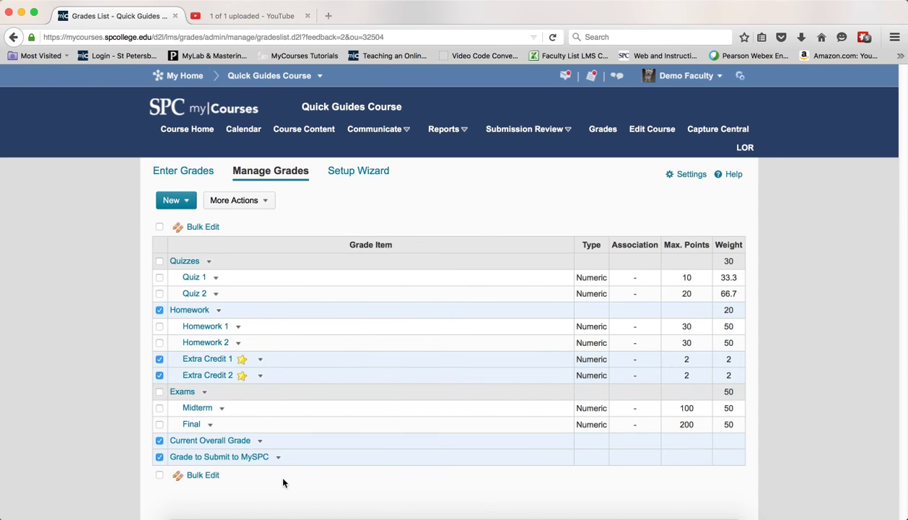
mouse_move(202, 475)
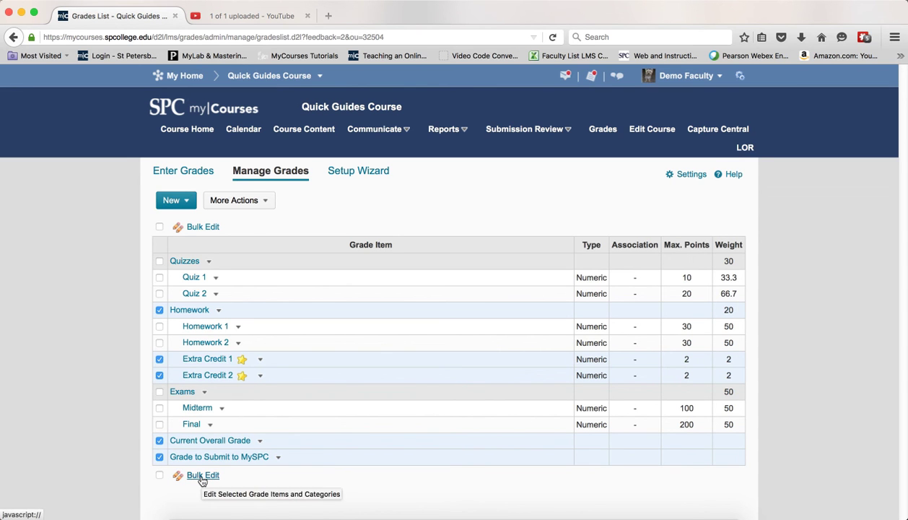
Step: In Bulk Edit, allow Homework and both final grade rows to exceed their maximum, and save
click(202, 475)
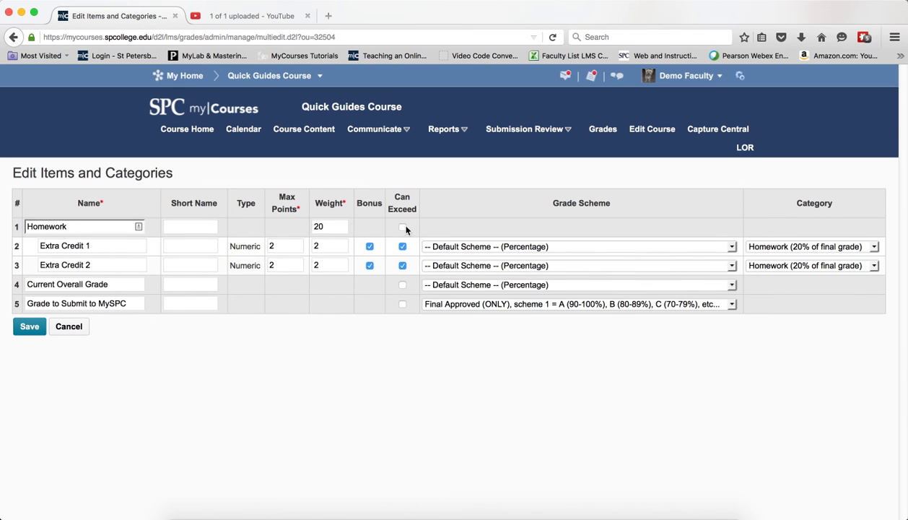
click(401, 226)
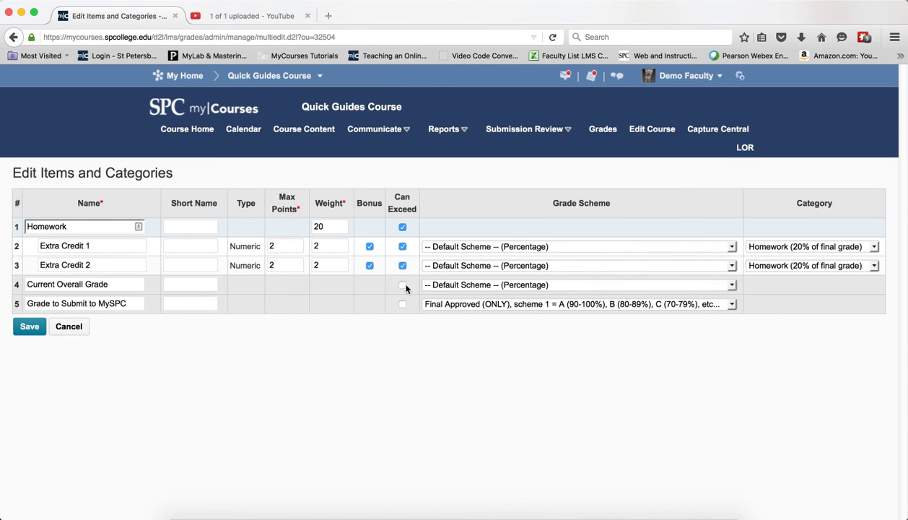
click(401, 285)
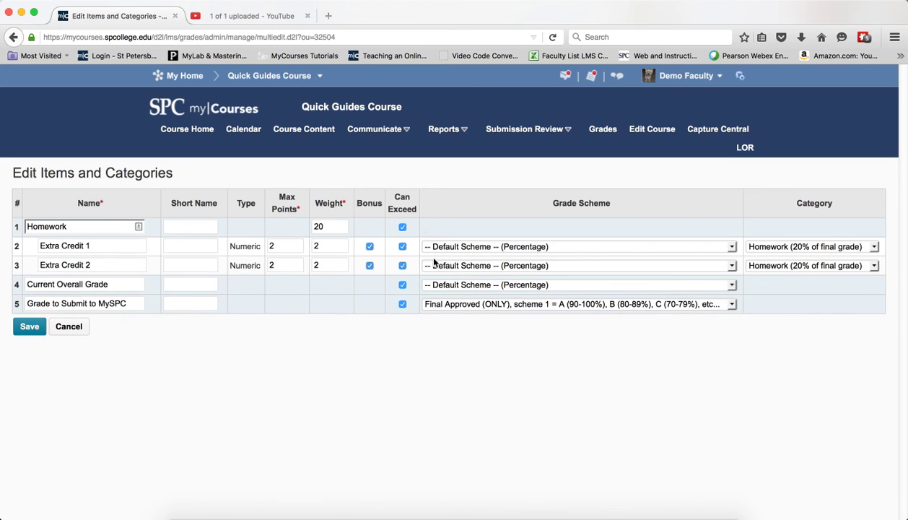
mouse_move(430, 246)
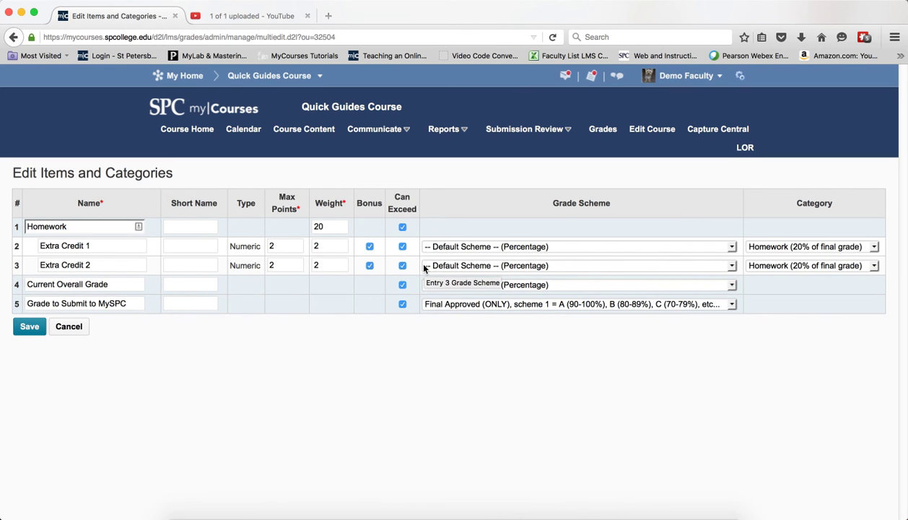
click(577, 284)
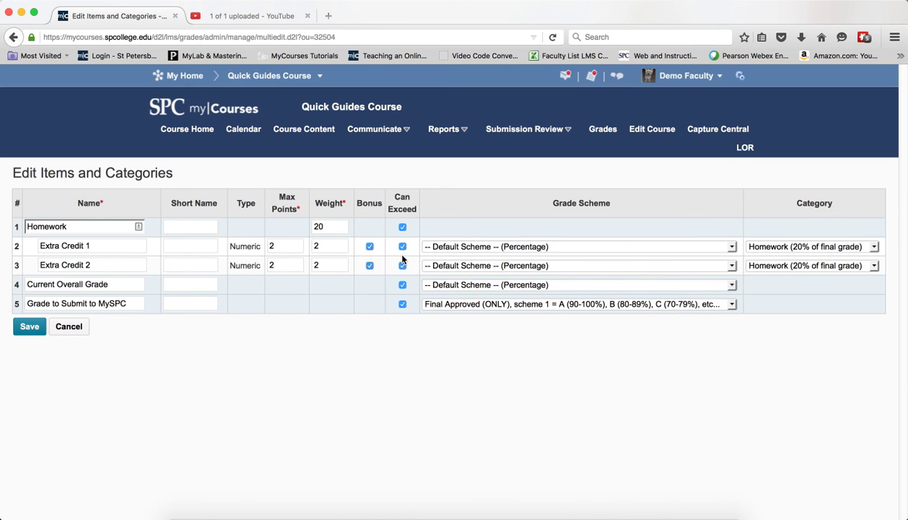
mouse_move(408, 274)
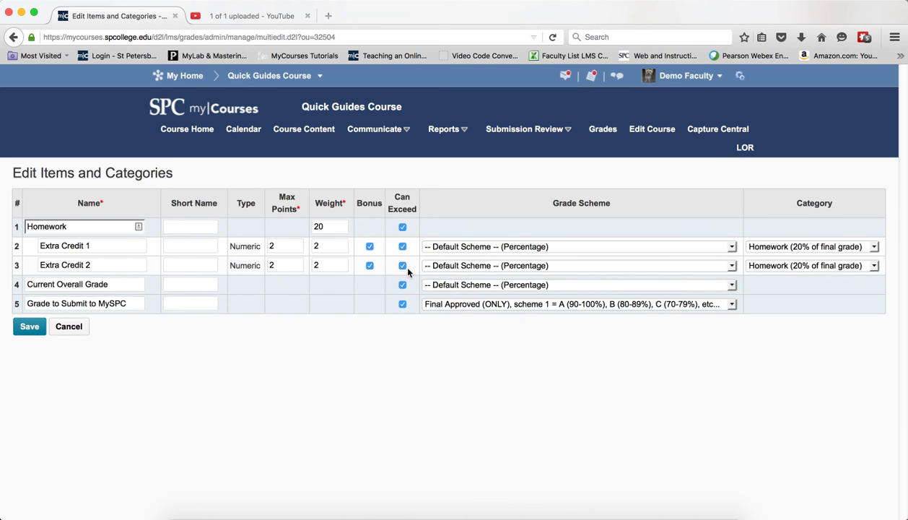
click(29, 326)
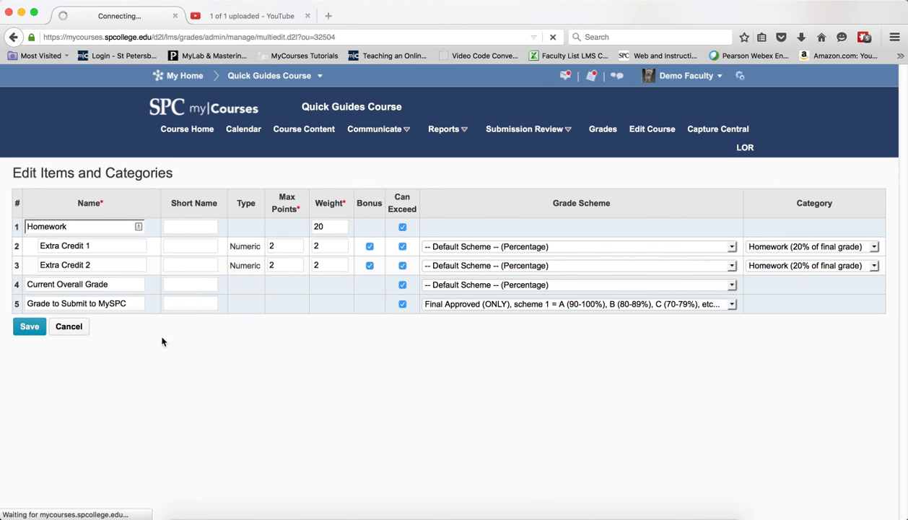
Step: Return to Manage Grades with the Saved successfully confirmation shown
click(29, 326)
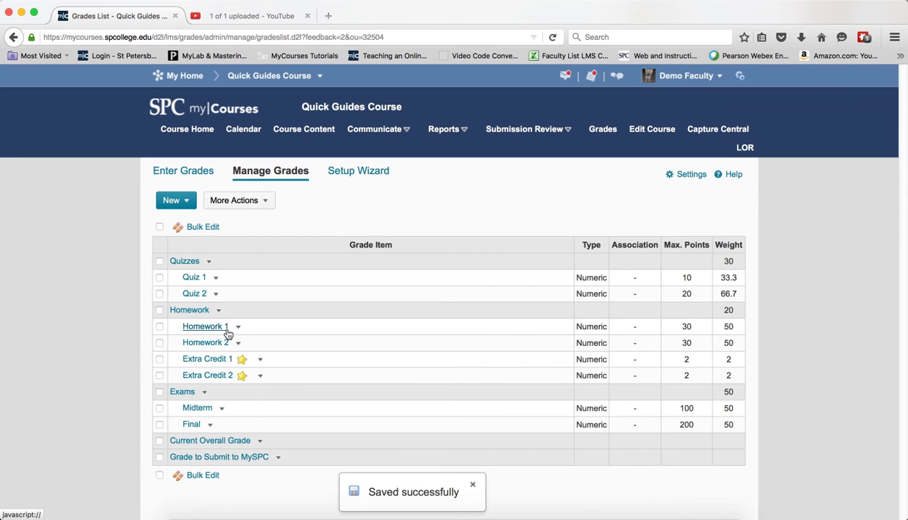
mouse_move(280, 370)
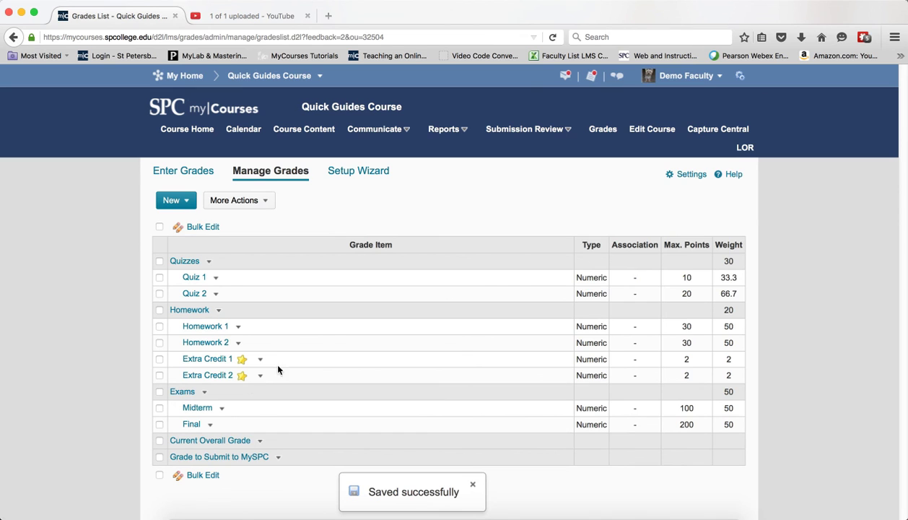
mouse_move(263, 351)
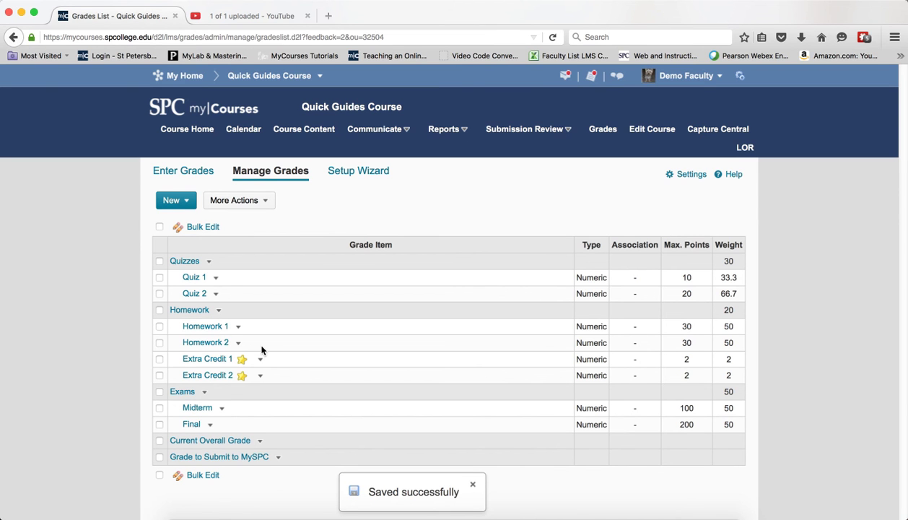